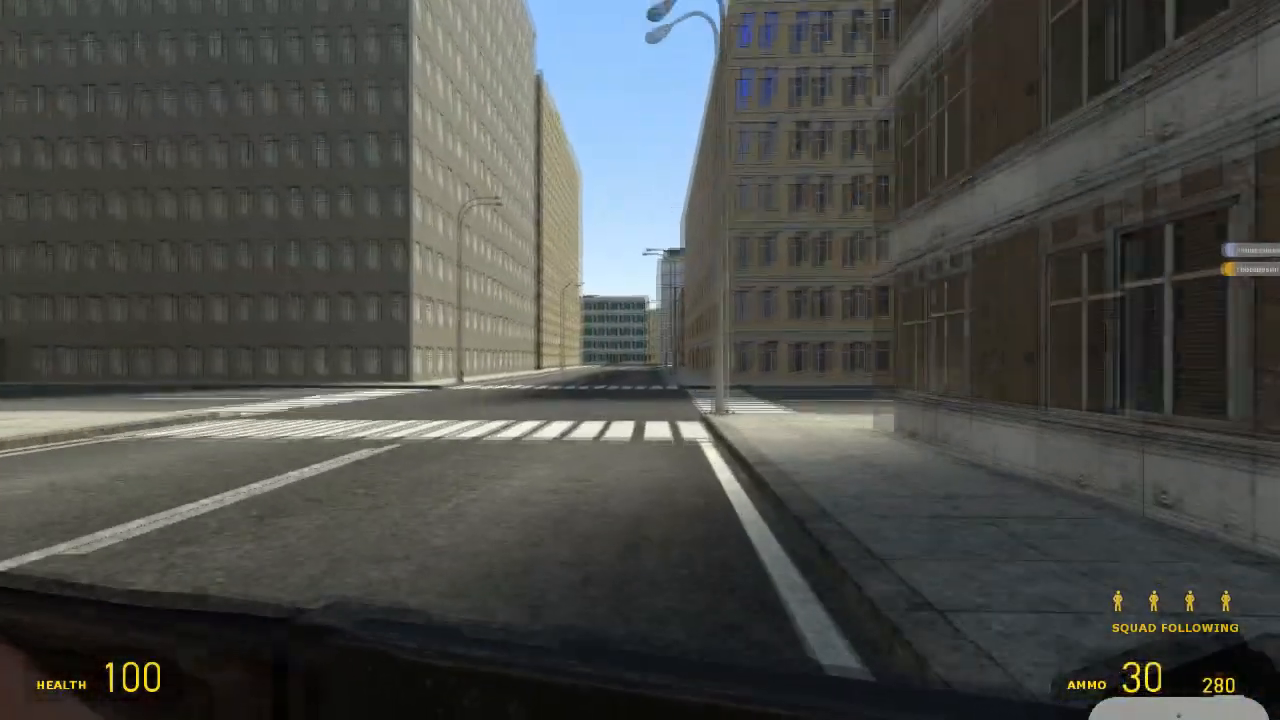
# Walk through the night-time street and choose an action for the standing NPC
pyautogui.press('w')
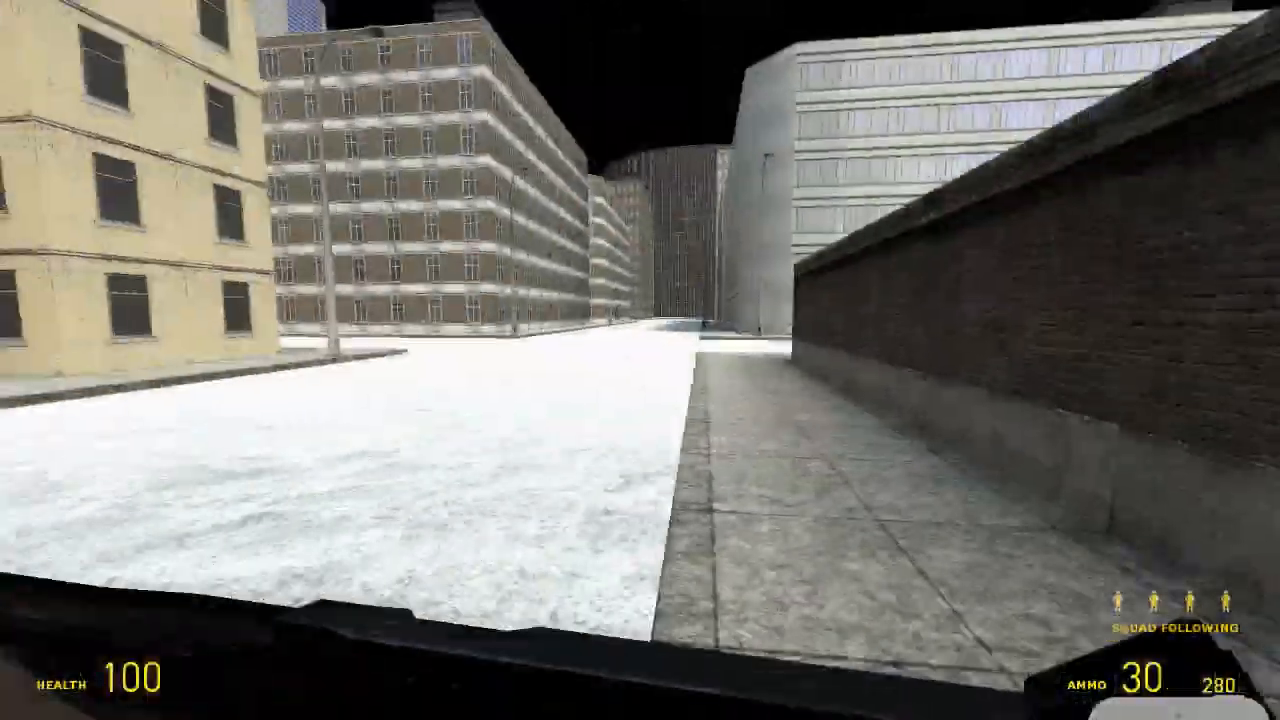
pyautogui.moveTo(640, 360)
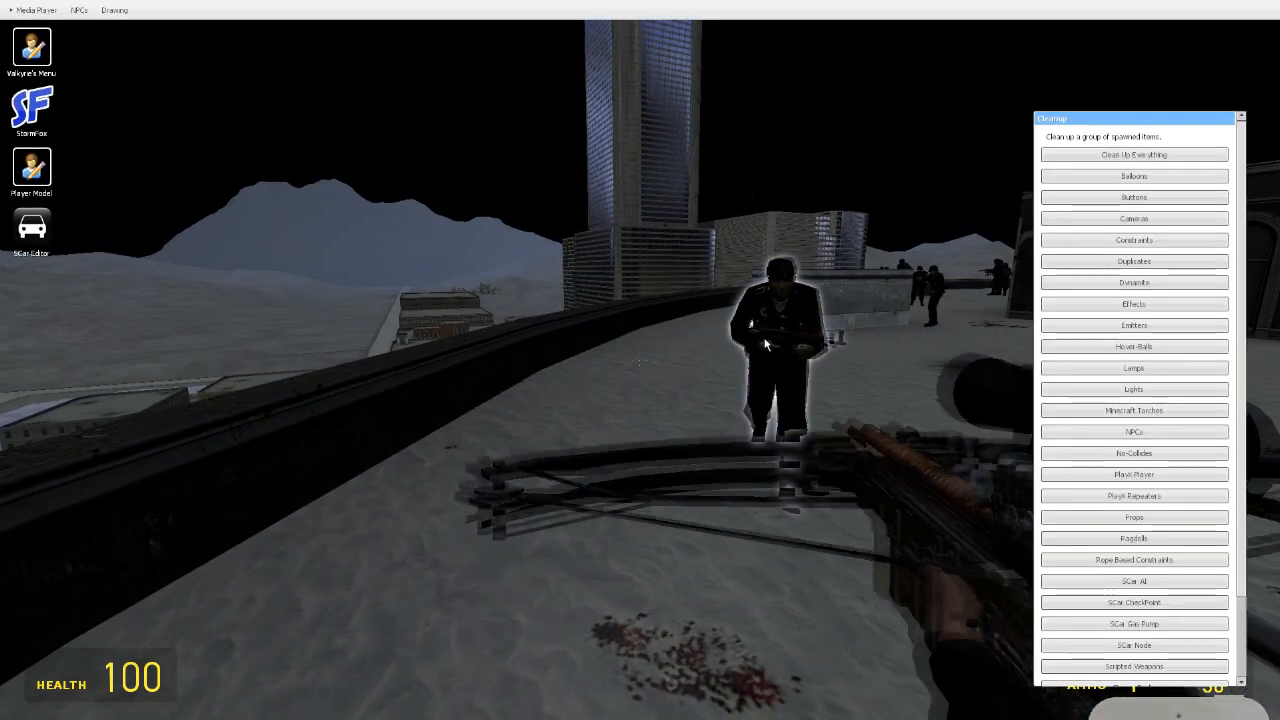
pyautogui.rightClick(776, 344)
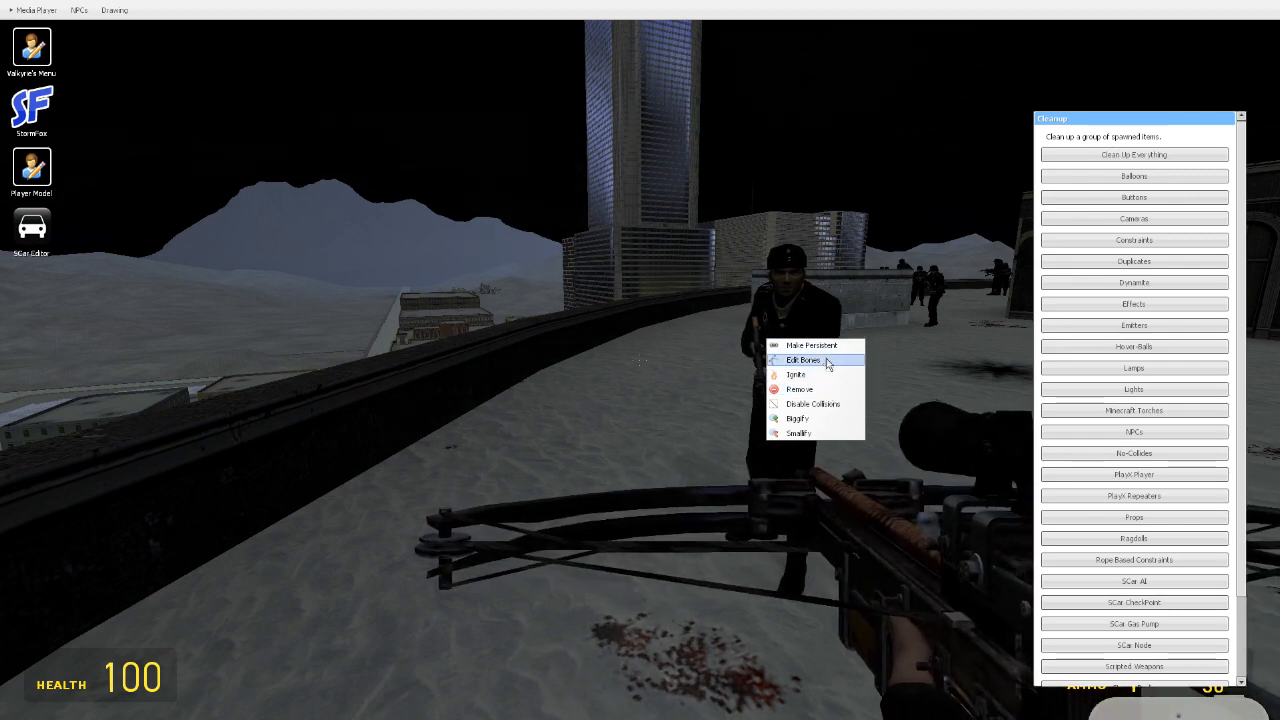
pyautogui.click(804, 360)
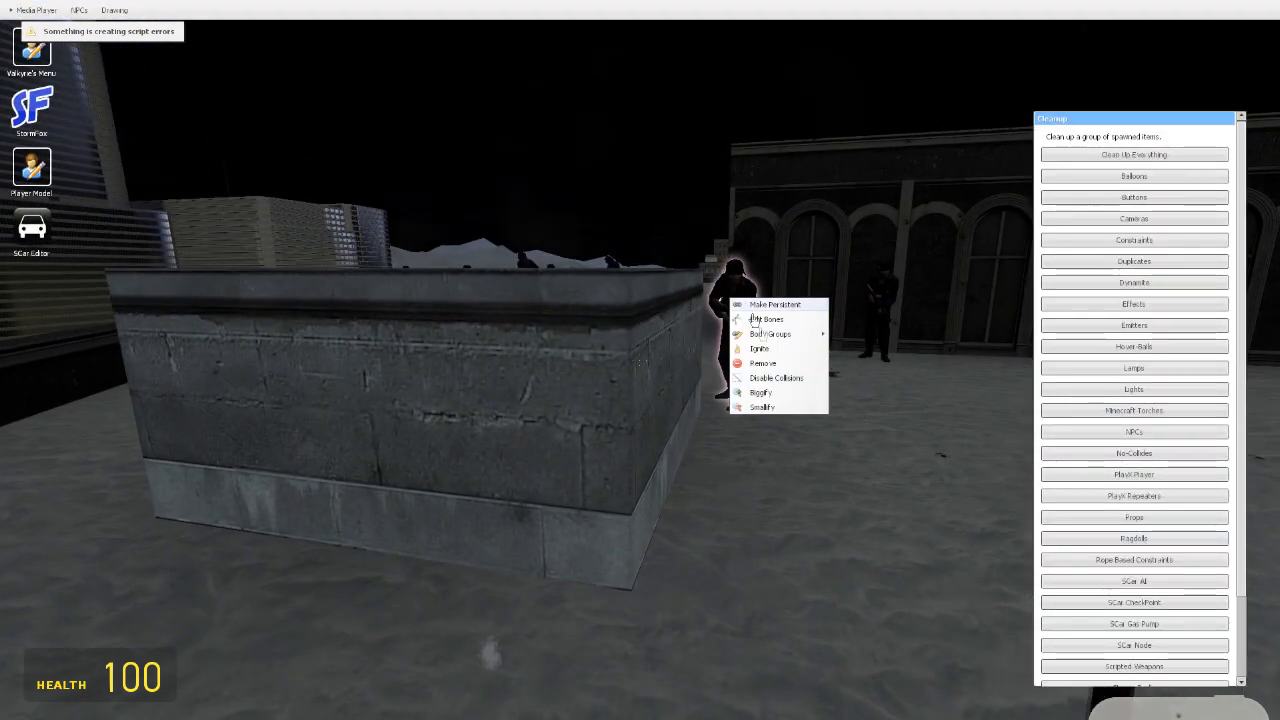
pyautogui.moveTo(776, 378)
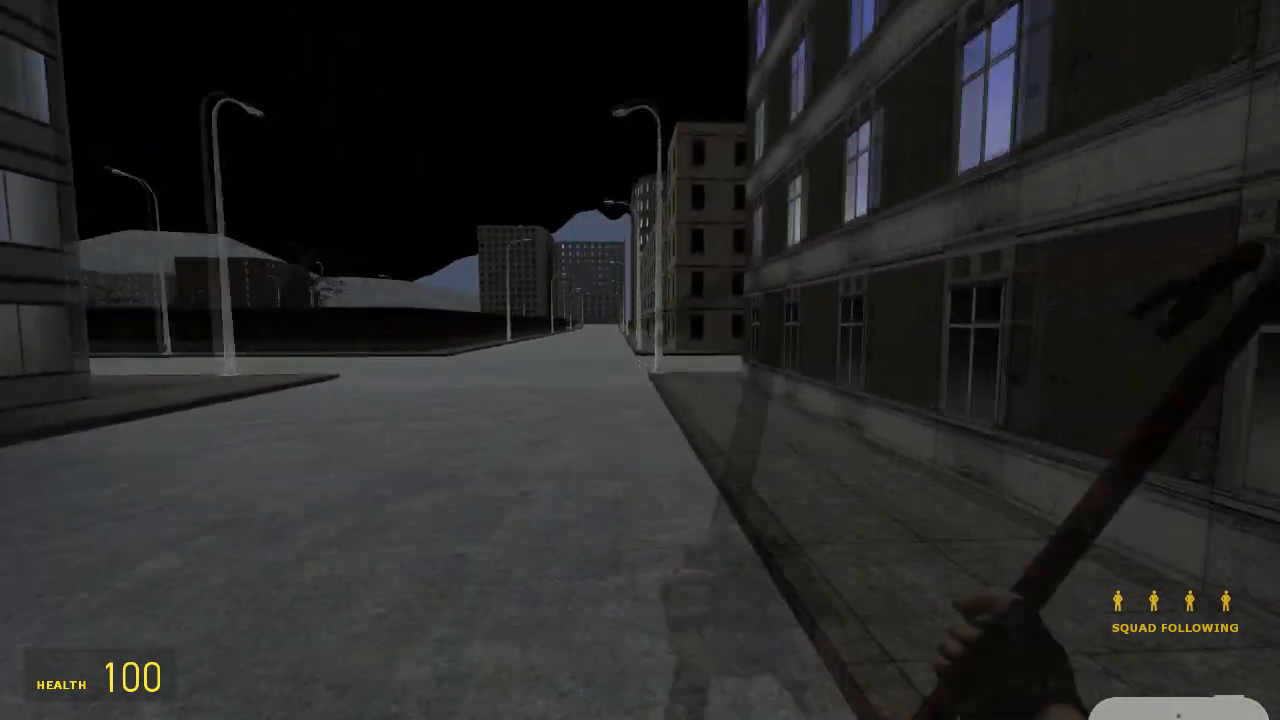
pyautogui.press('q')
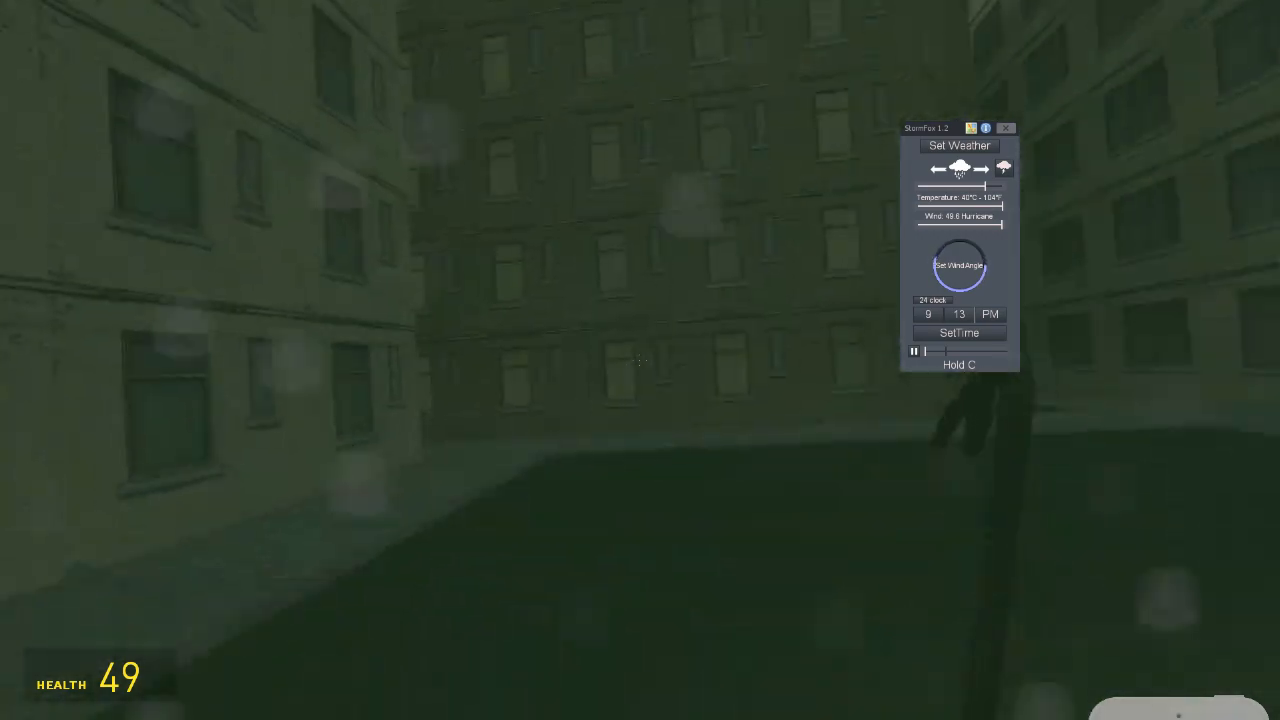
pyautogui.moveTo(640, 360)
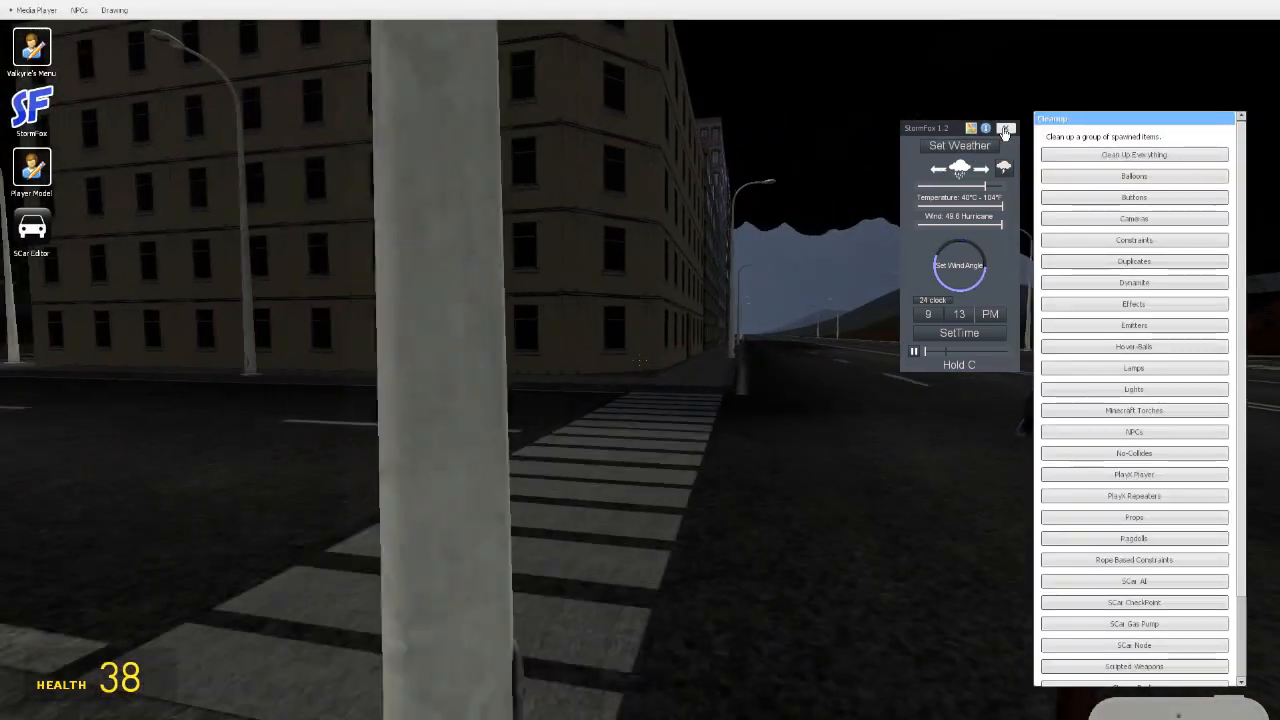
# Set the map to daytime via StormFox SetTime, then fire the remaining rockets over the buildings
pyautogui.click(1004, 128)
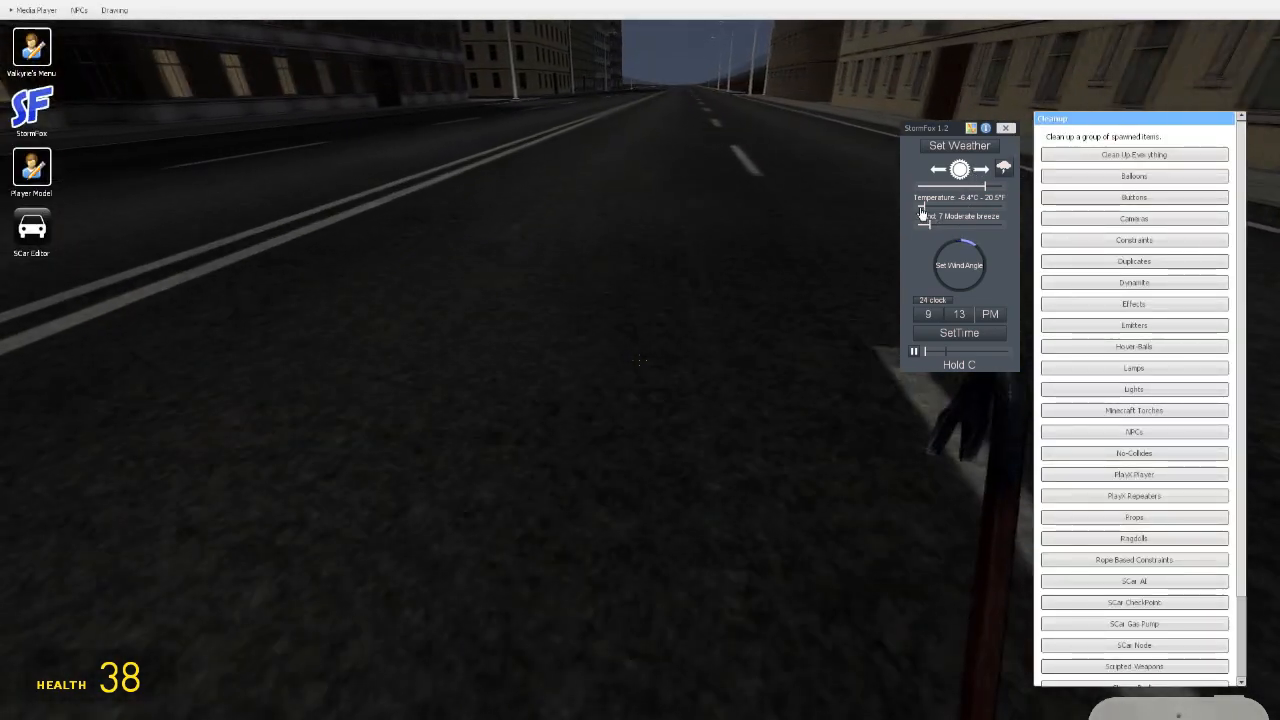
pyautogui.moveTo(920, 212); pyautogui.dragTo(1000, 212)
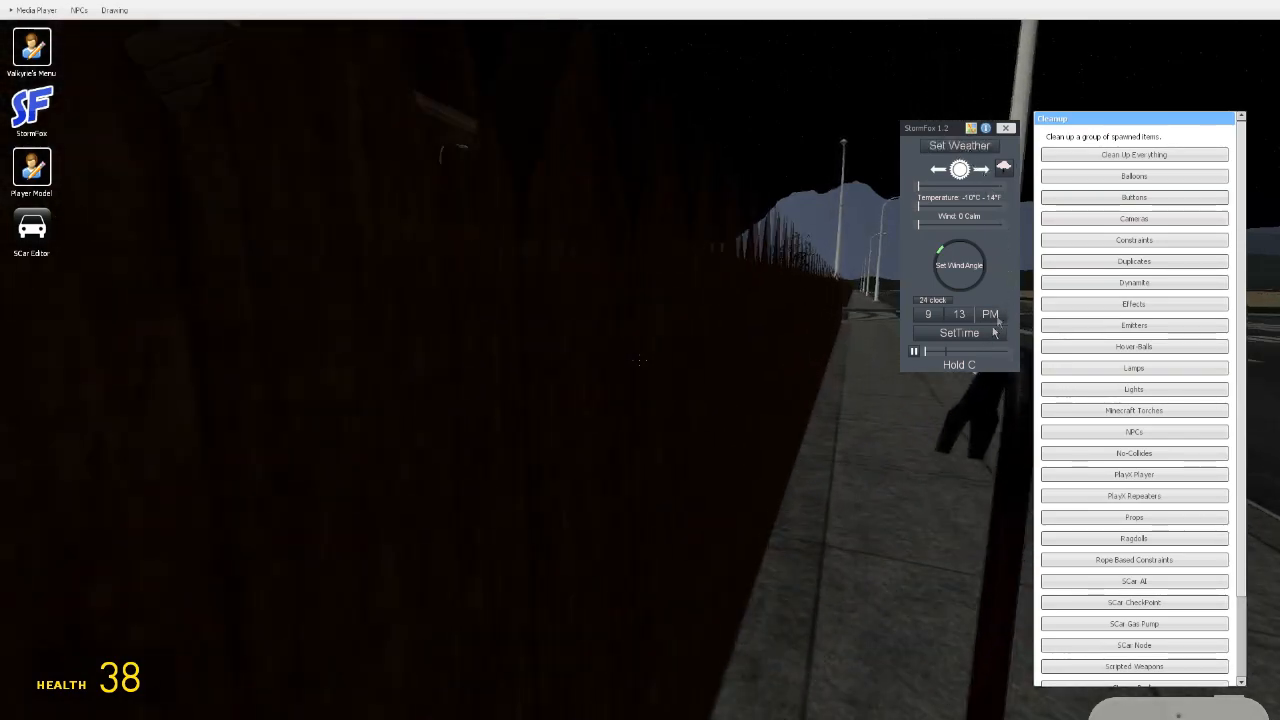
pyautogui.click(990, 314)
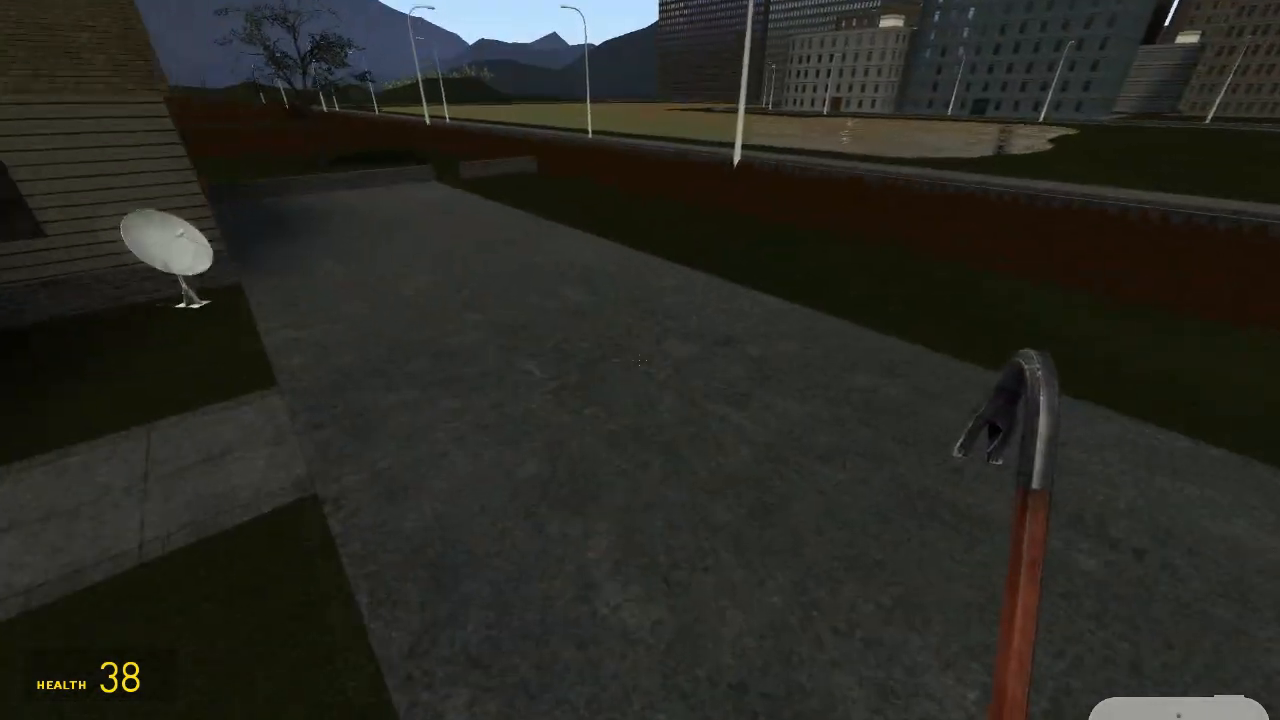
pyautogui.moveTo(640, 360)
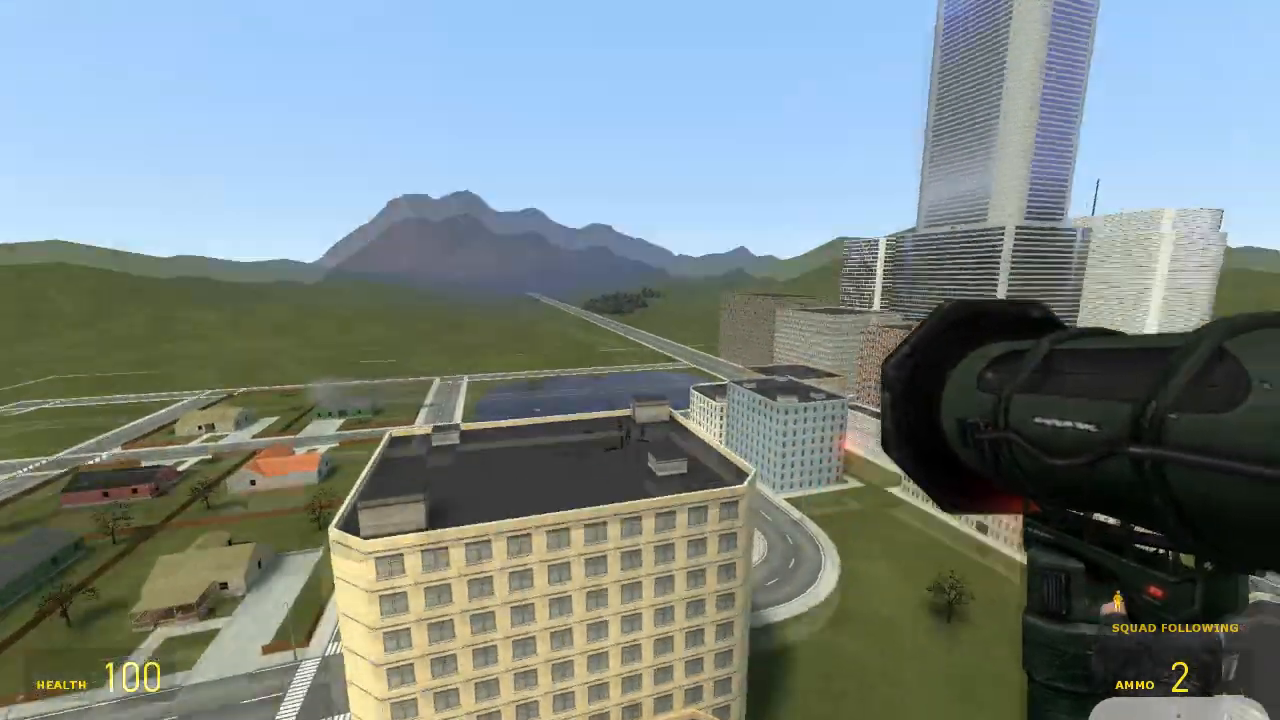
pyautogui.moveTo(640, 360)
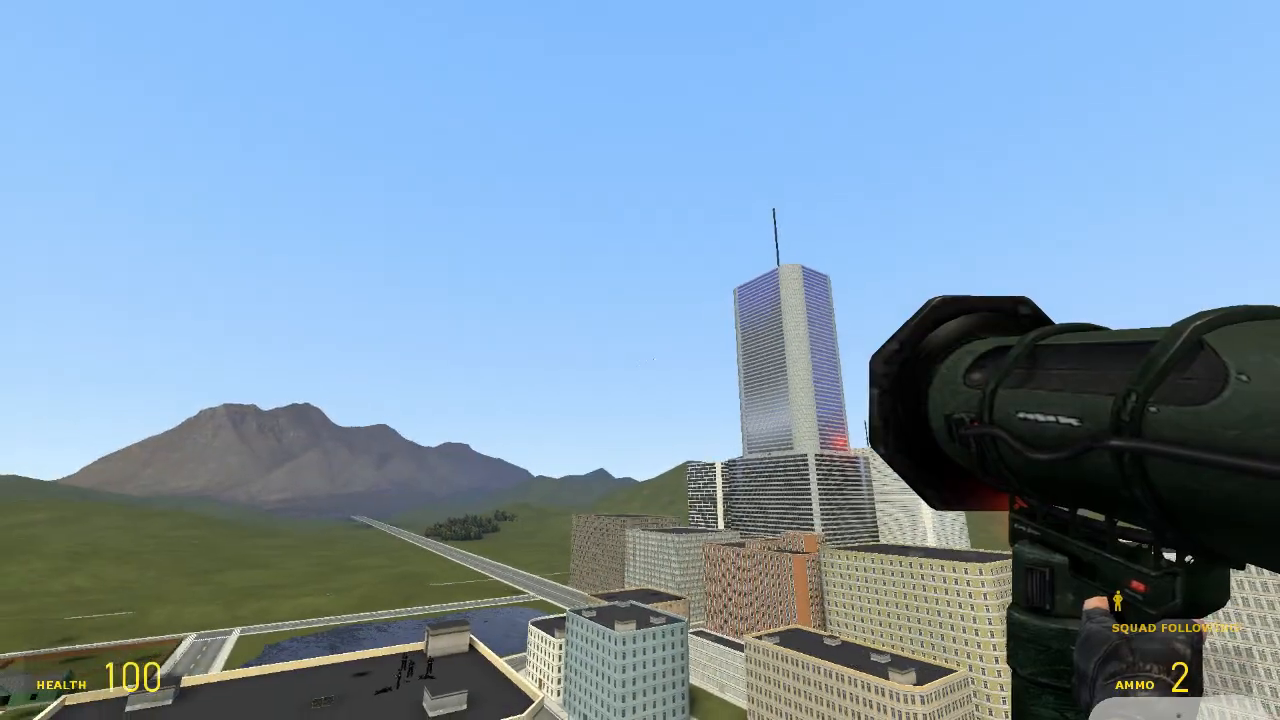
pyautogui.moveTo(640, 360)
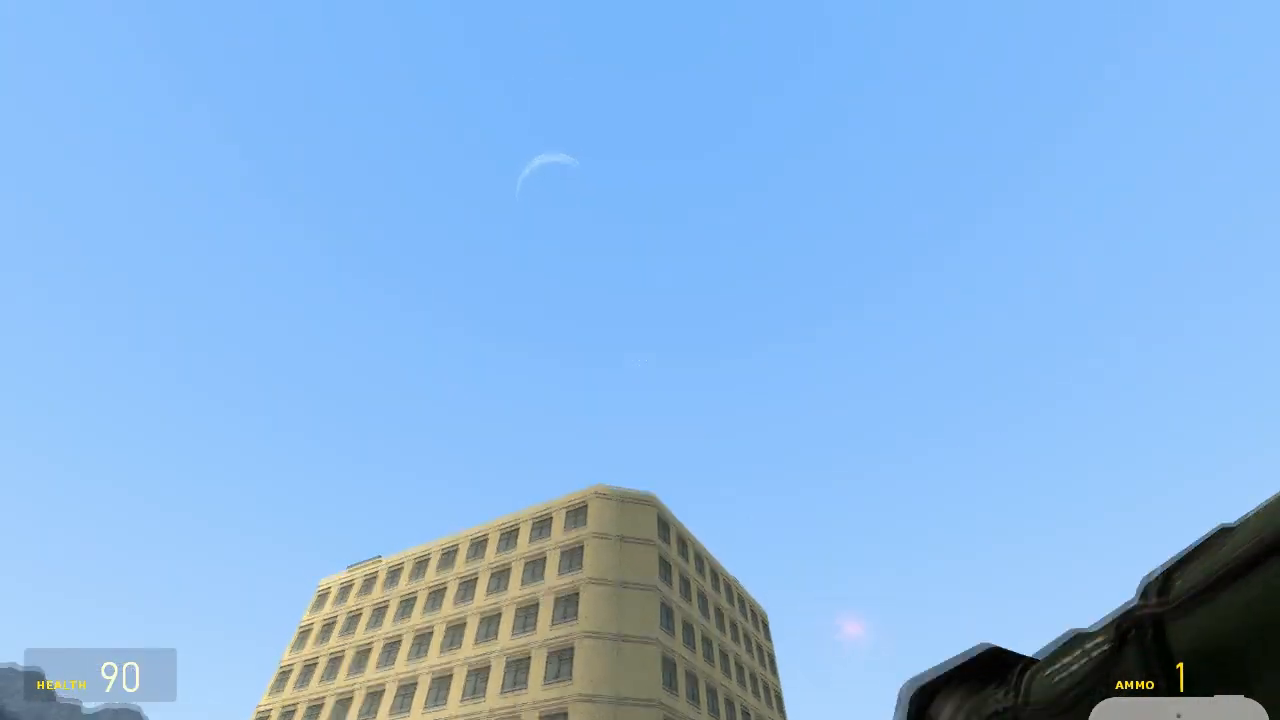
pyautogui.click(640, 360)
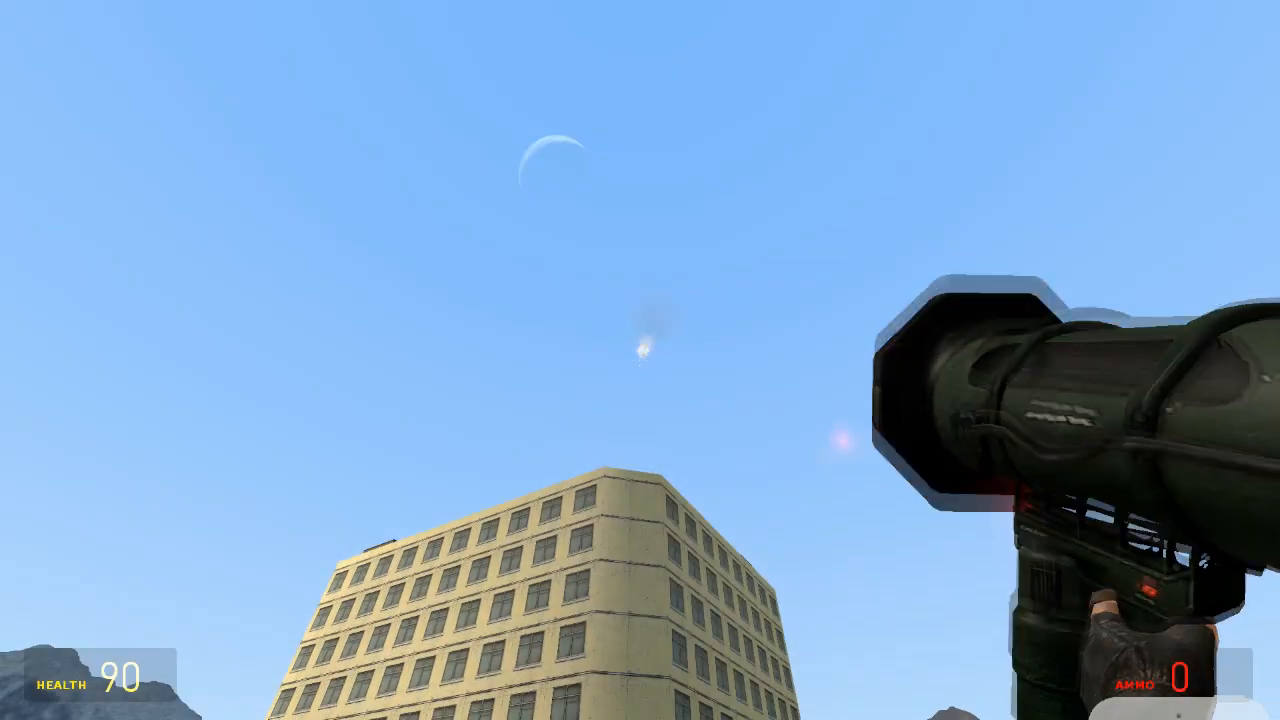